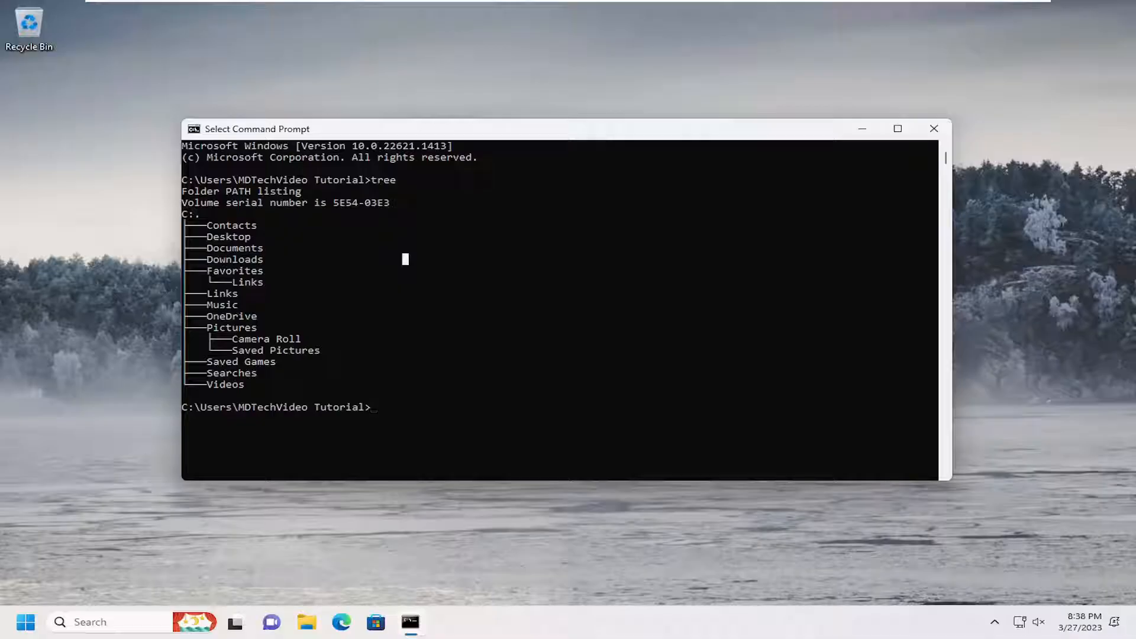
mouse_move(829, 376)
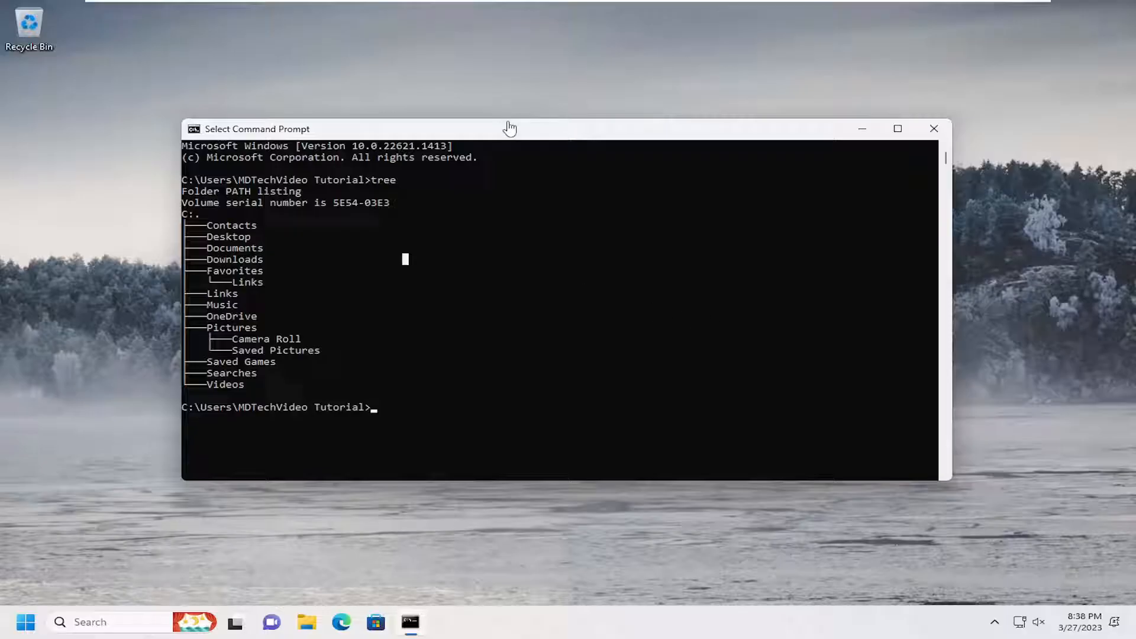
mouse_move(518, 125)
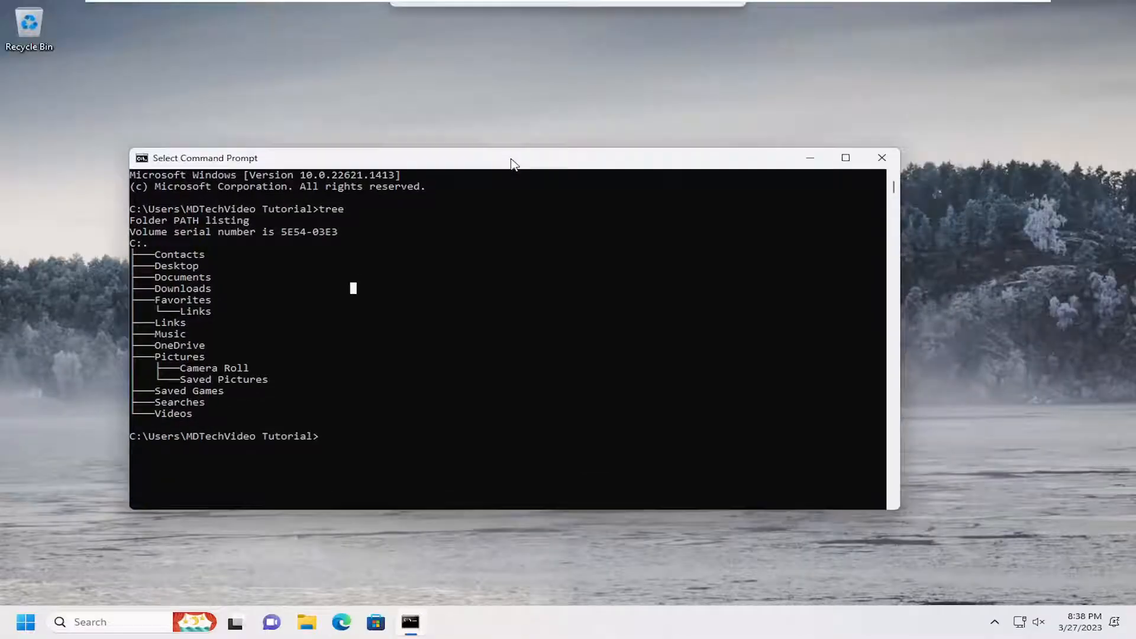
Drag the Command Prompt title bar toward the top edge so the snap layouts bar appears.
drag(509, 157, 562, 88)
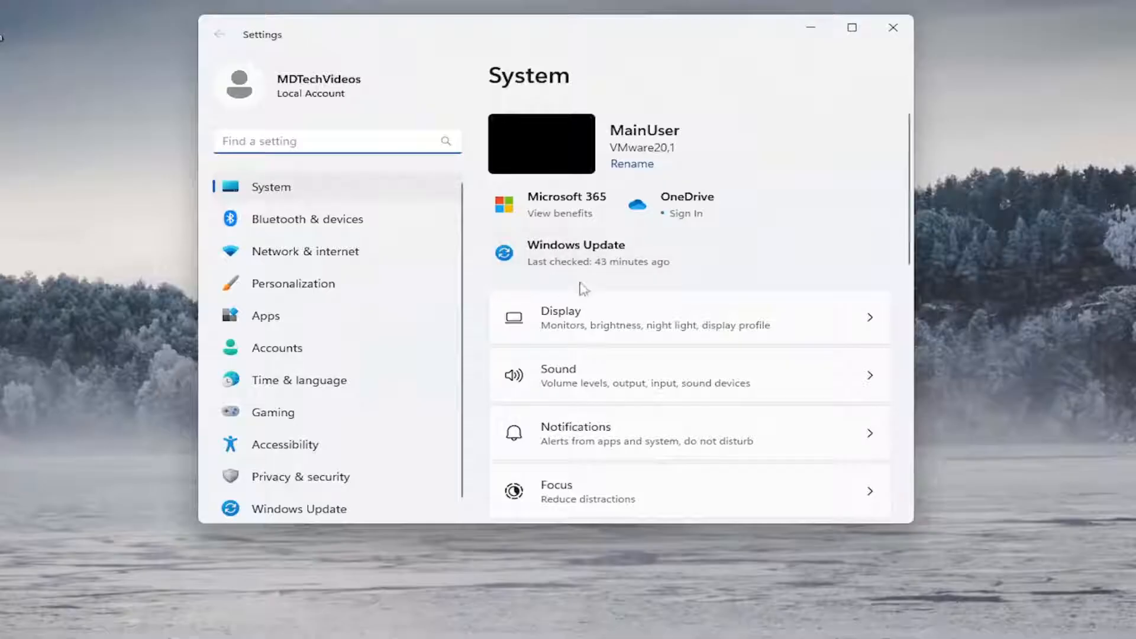
Go to the Multitasking page under System settings.
scroll(down, 3)
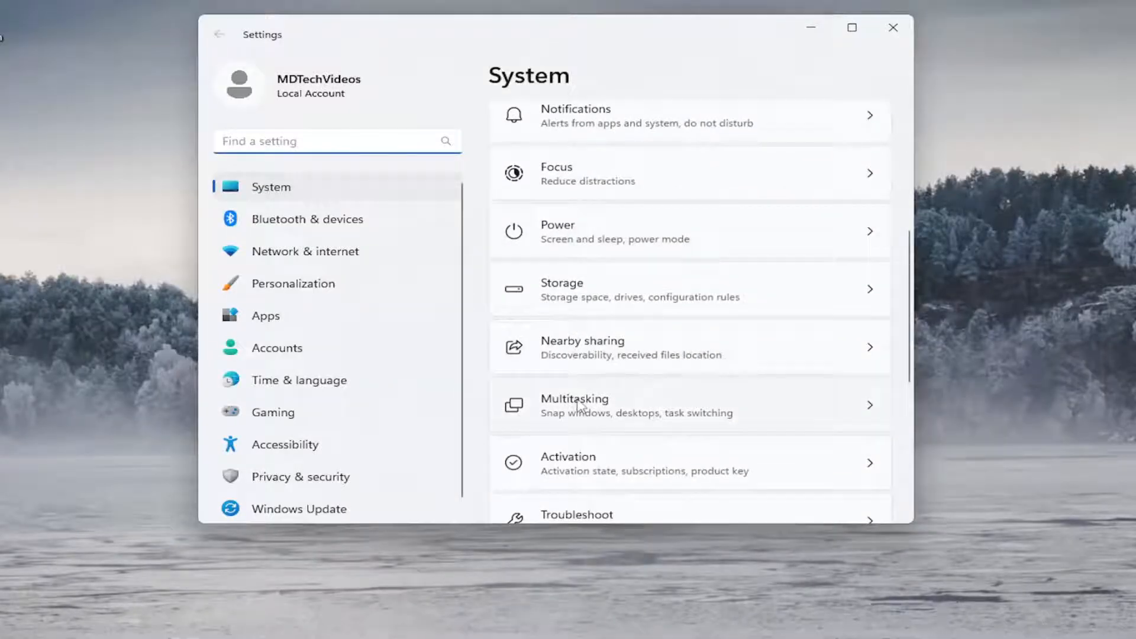
click(689, 405)
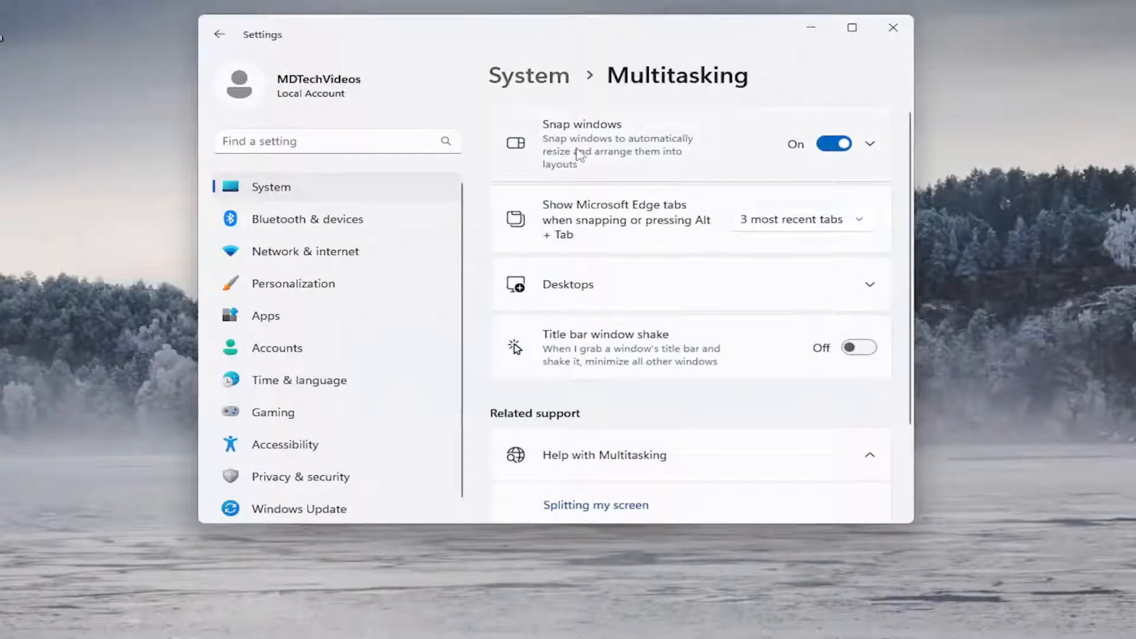
Expand Snap windows and uncheck 'Show snap layouts when I drag a window to the top of my screen'.
click(870, 143)
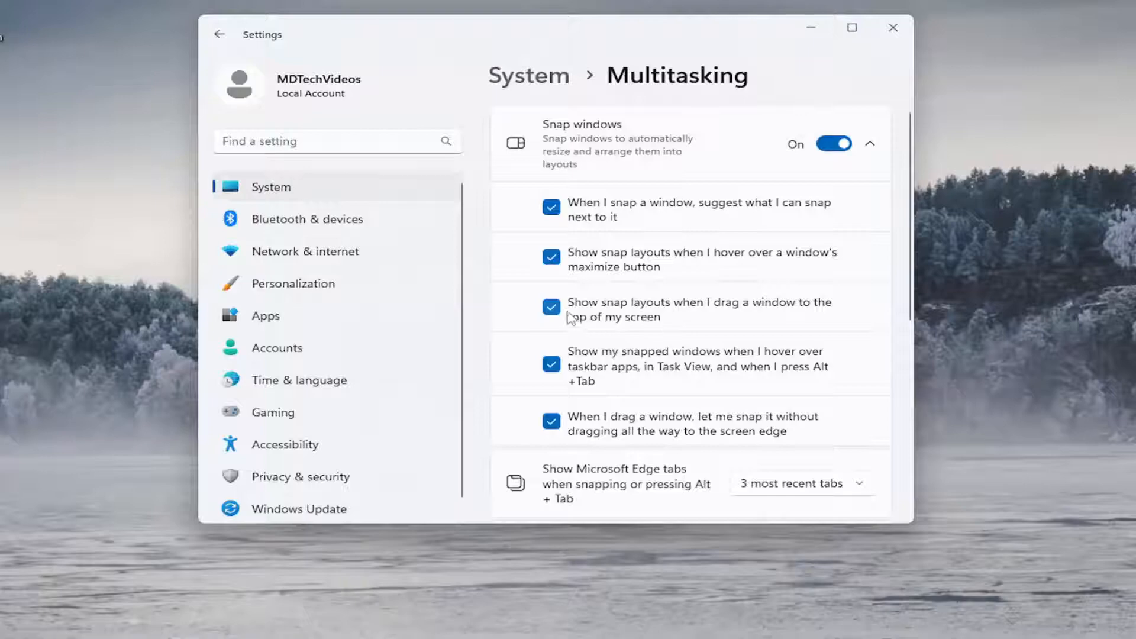
click(552, 308)
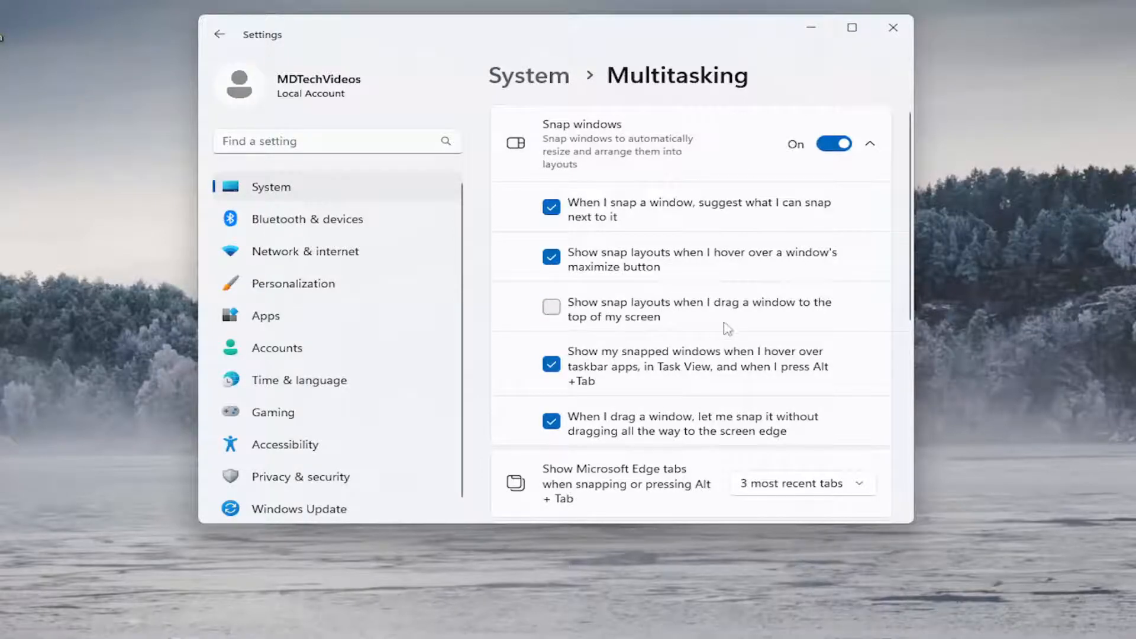
scroll(down, 3)
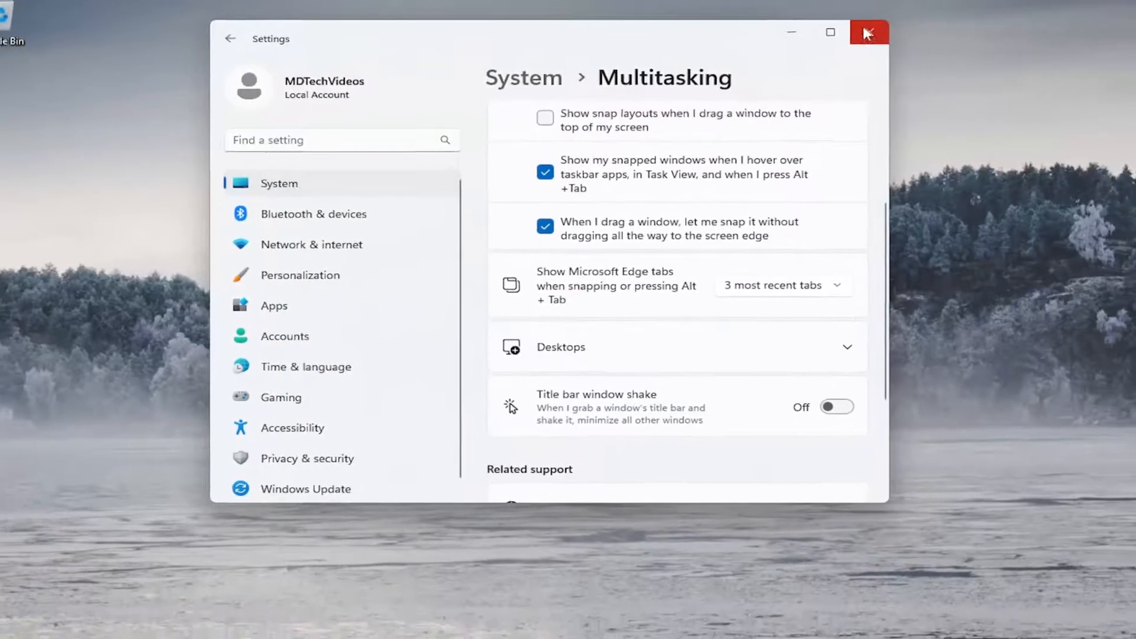
Close Settings and drag Command Prompt toward the top to confirm snap layouts no longer appear.
click(869, 32)
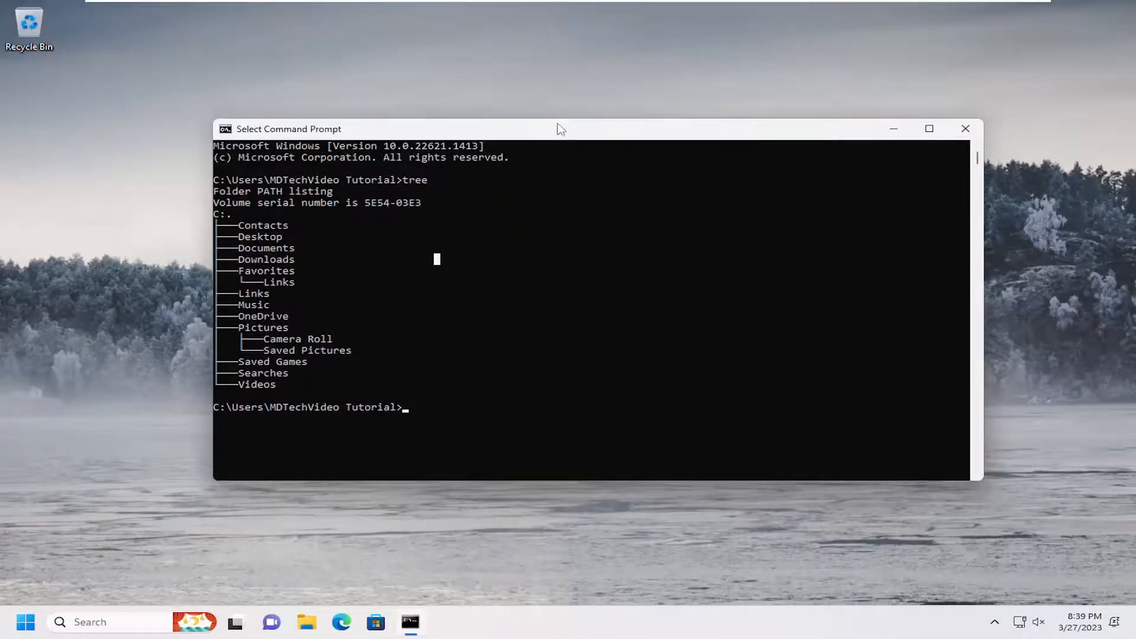
drag(561, 129, 557, 156)
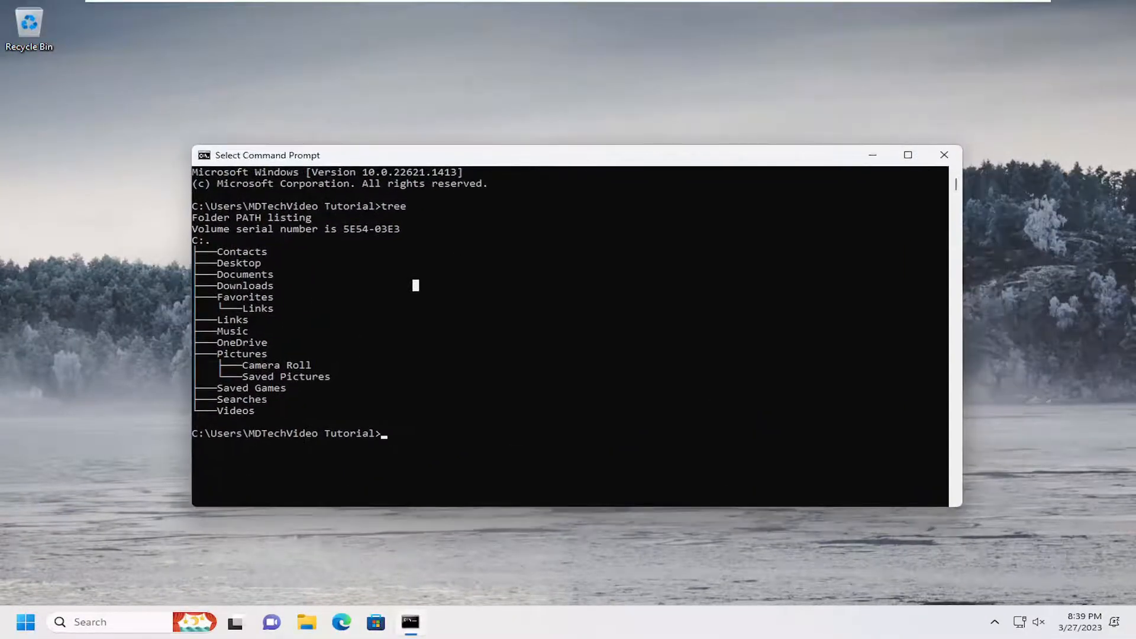
mouse_move(901, 174)
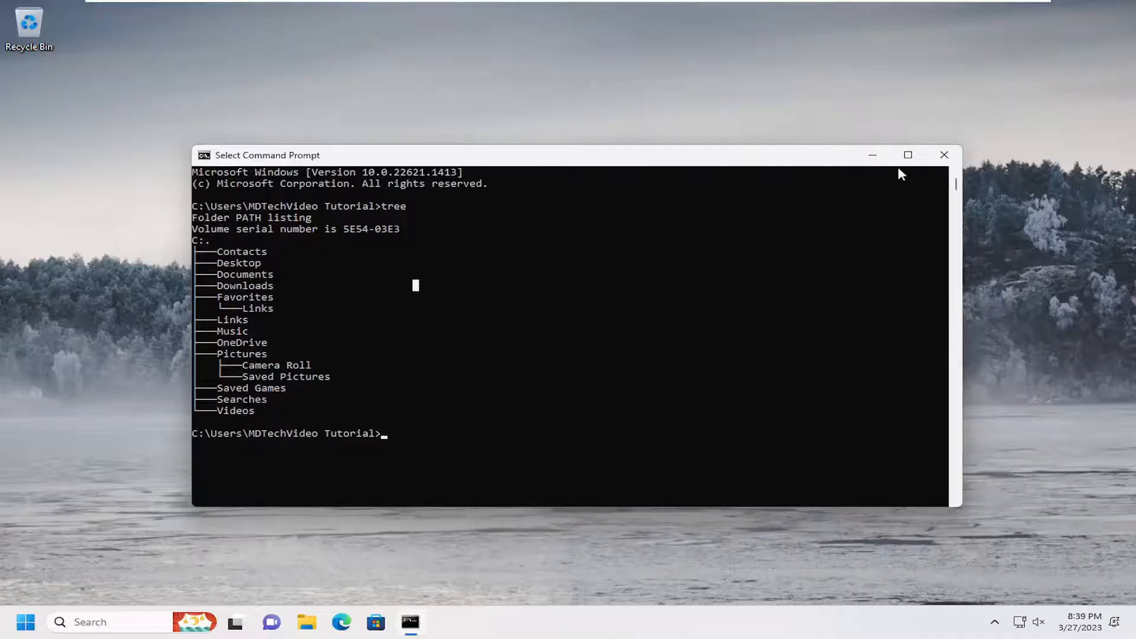